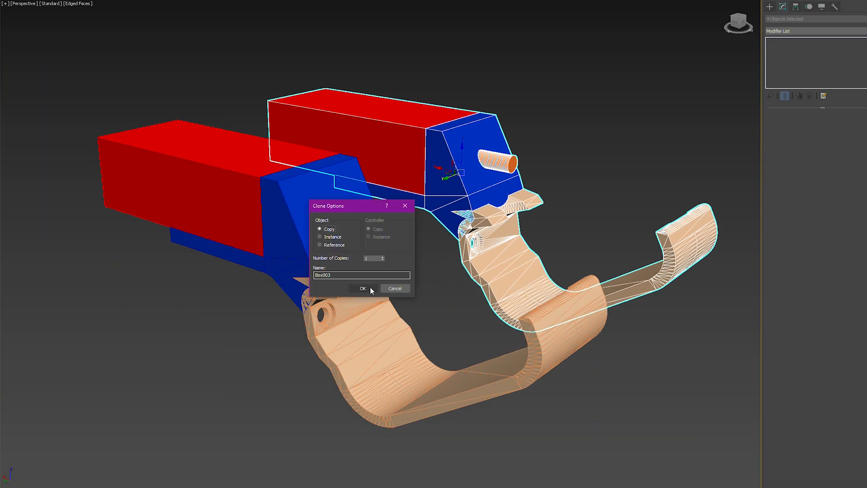
Confirm the Clone Options as Copy with 1 copy, placing an independent duplicate beside the original assembly
{"action": "left_click", "coordinate": [362, 288]}
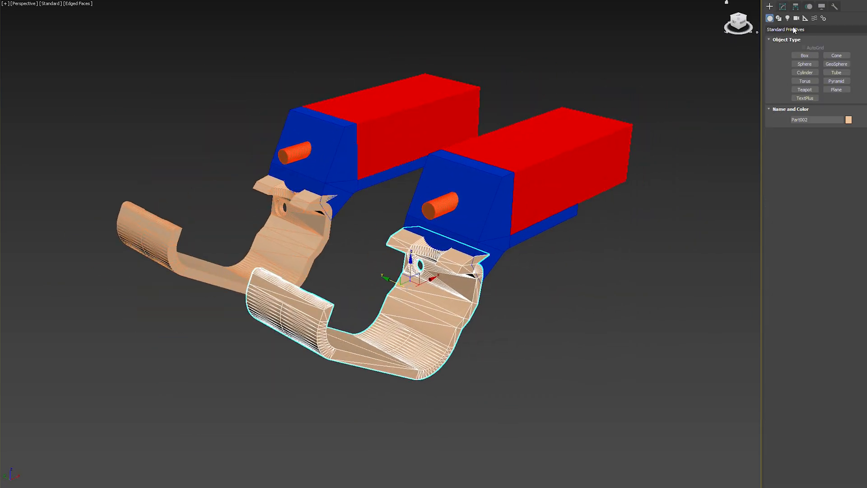